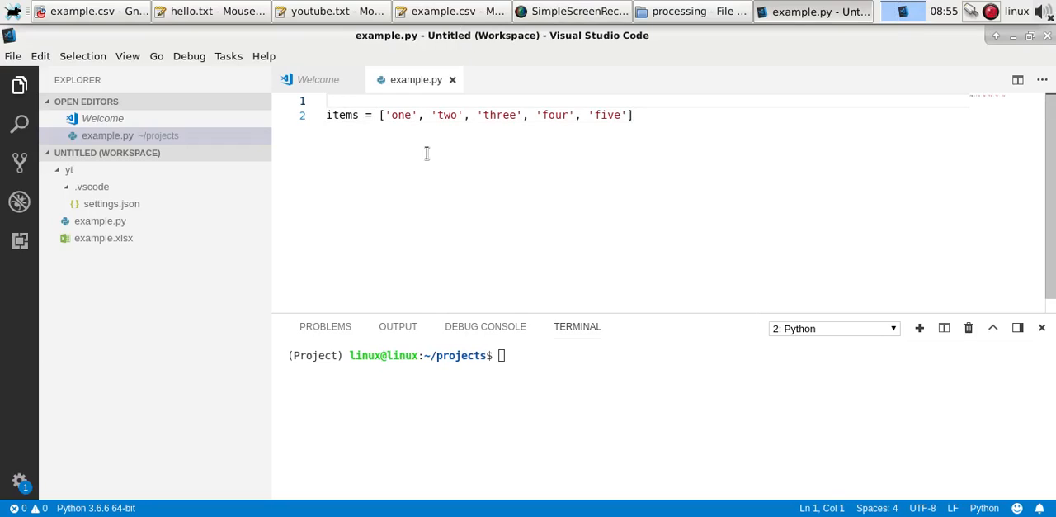
Step: Add an import random line at the top of example.py
{"action": "type", "text": "import random"}
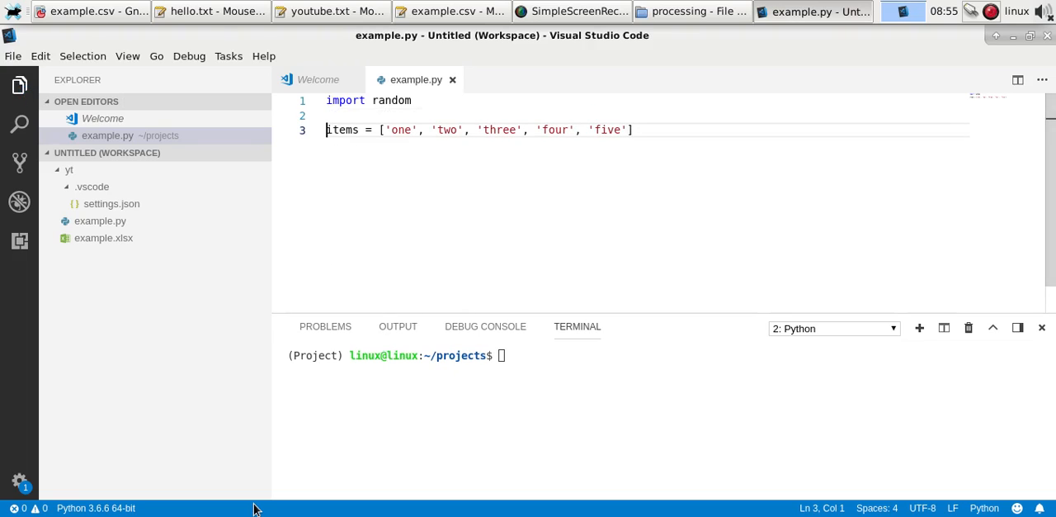
{"action": "mouse_move", "coordinate": [503, 246]}
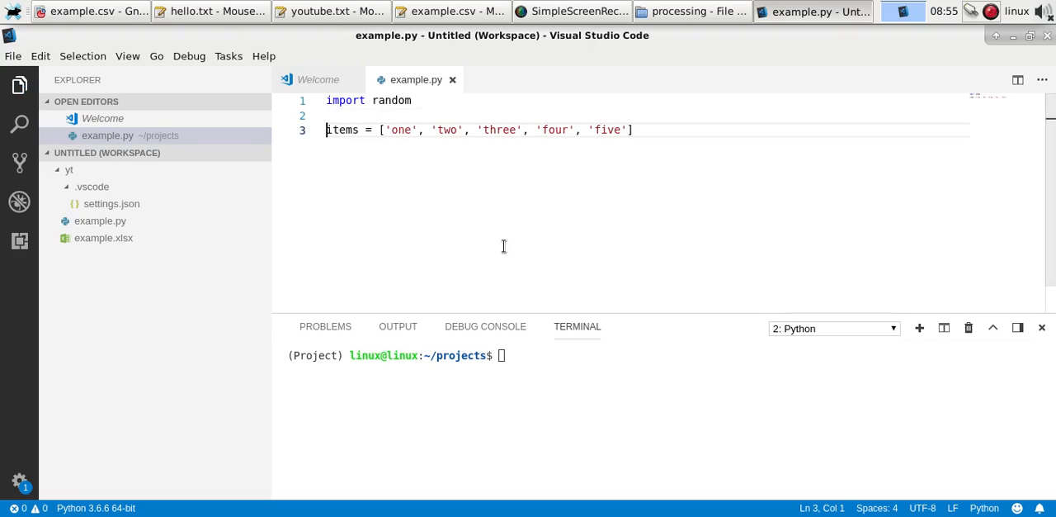
Step: Assign x = random.choice(items) and print x below the items list
{"action": "type", "text": "el"}
{"action": "type", "text": "x ="}
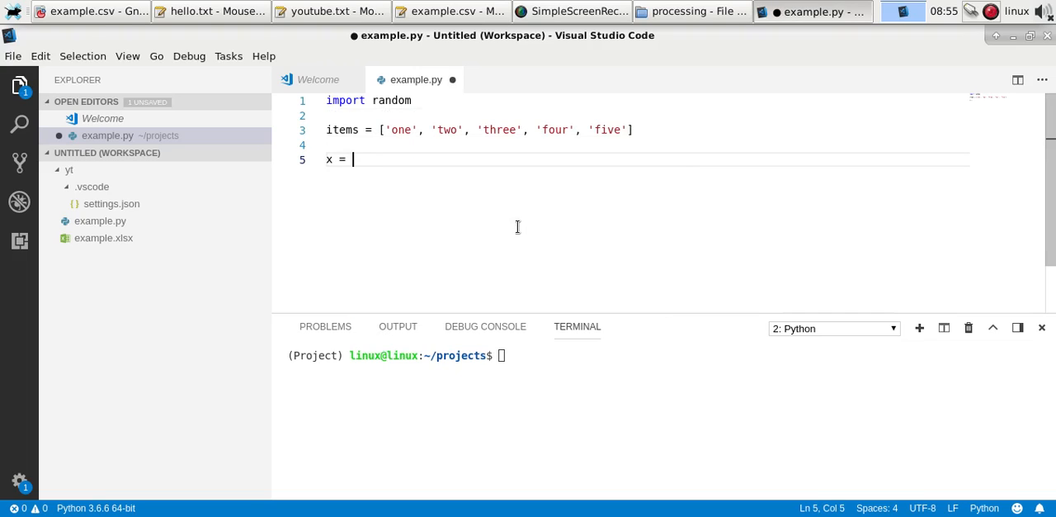
{"action": "type", "text": "random.choice(items"}
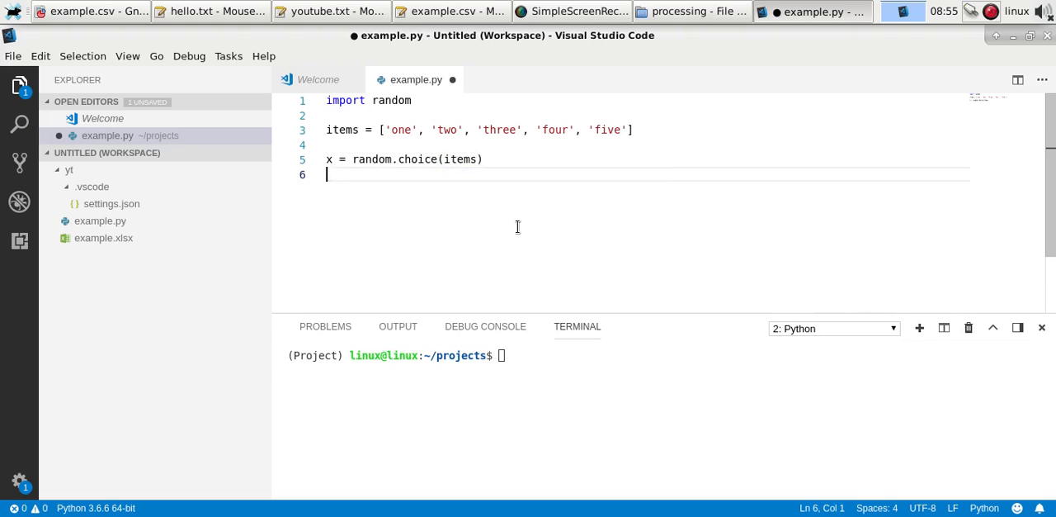
{"action": "type", "text": "print(x)"}
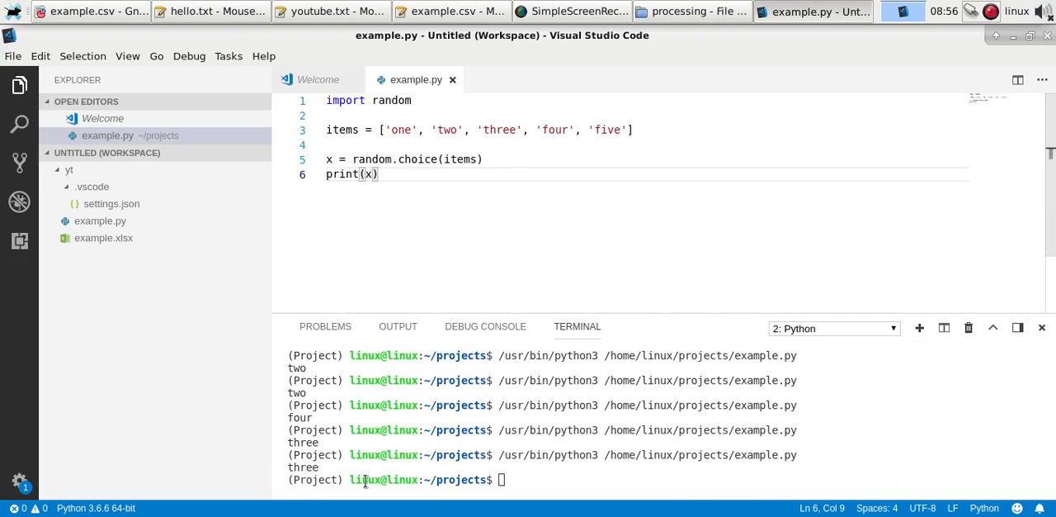
{"action": "mouse_move", "coordinate": [264, 512]}
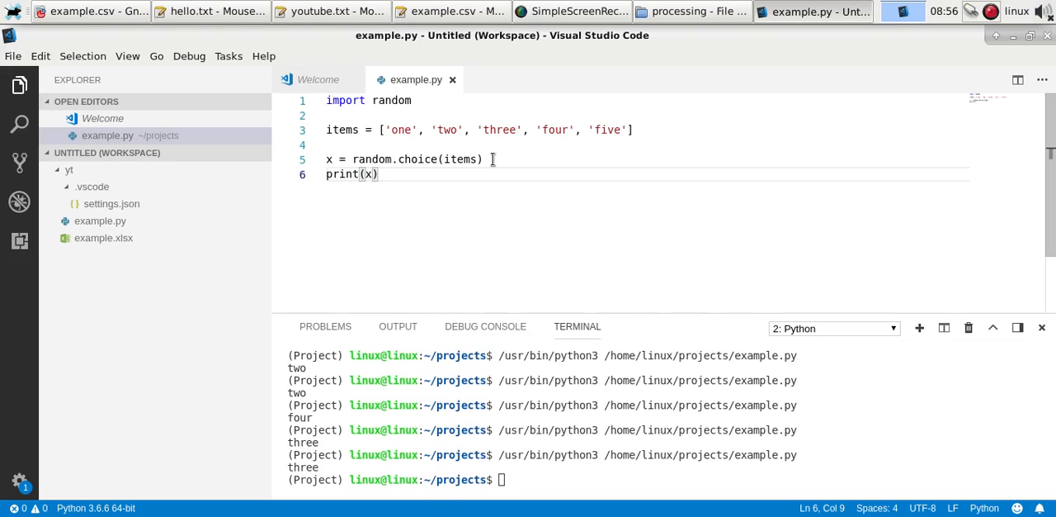
{"action": "mouse_move", "coordinate": [183, 515]}
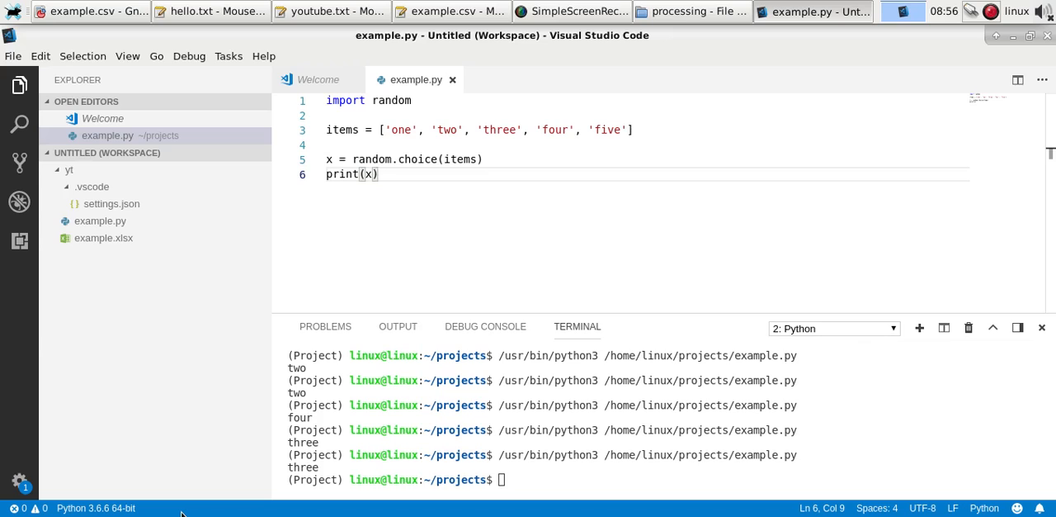
Step: Extend the call to random.choice(items, k=2), which raises a TypeError when run
{"action": "type", "text": ","}
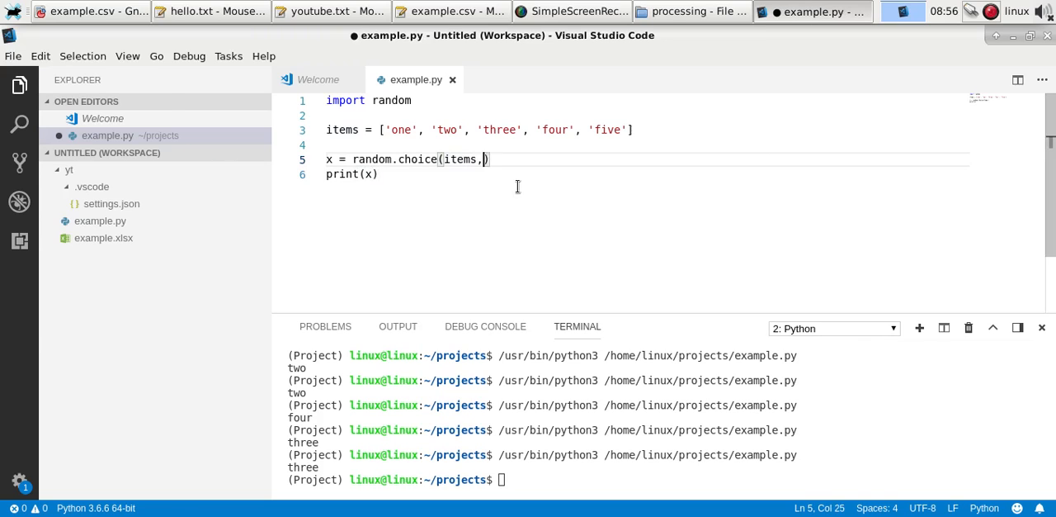
{"action": "type", "text": "k="}
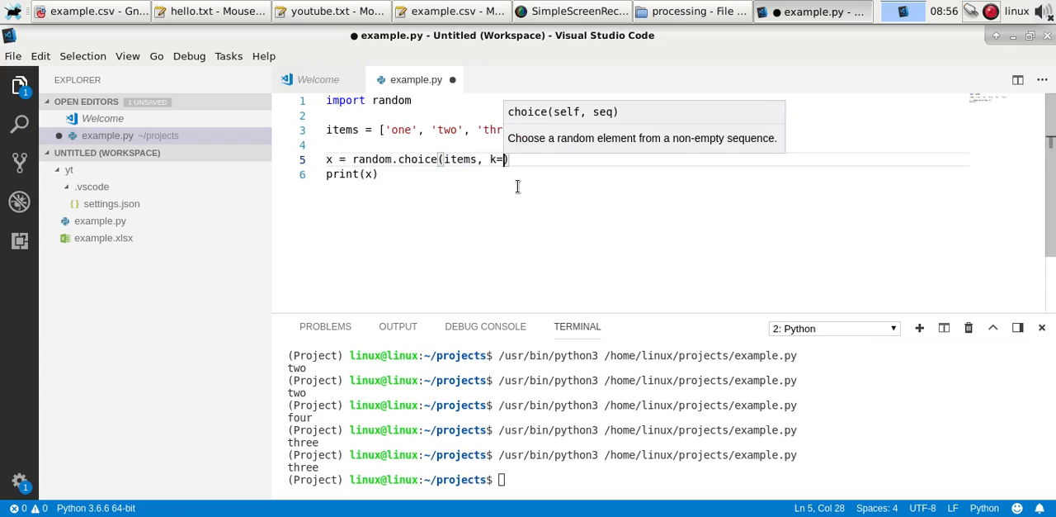
{"action": "type", "text": "2"}
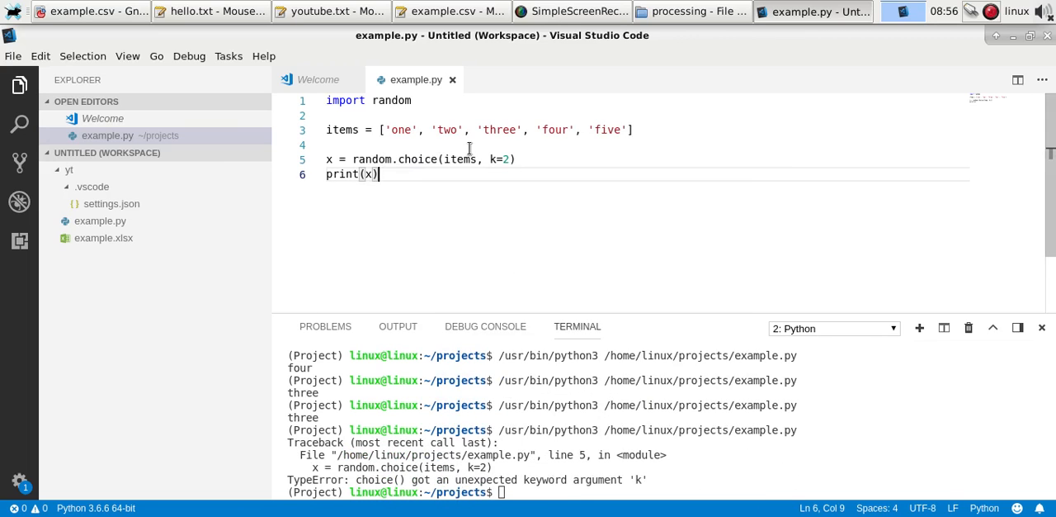
Step: Fix the call to random.choices(items, k=2) and rerun, printing ['one', 'four']
{"action": "type", "text": "s"}
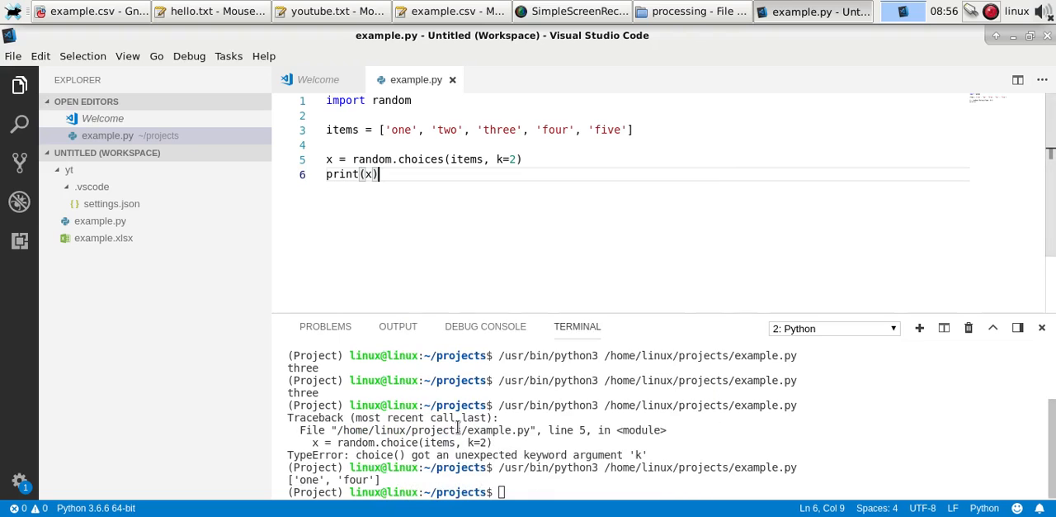
{"action": "right_click", "coordinate": [371, 175]}
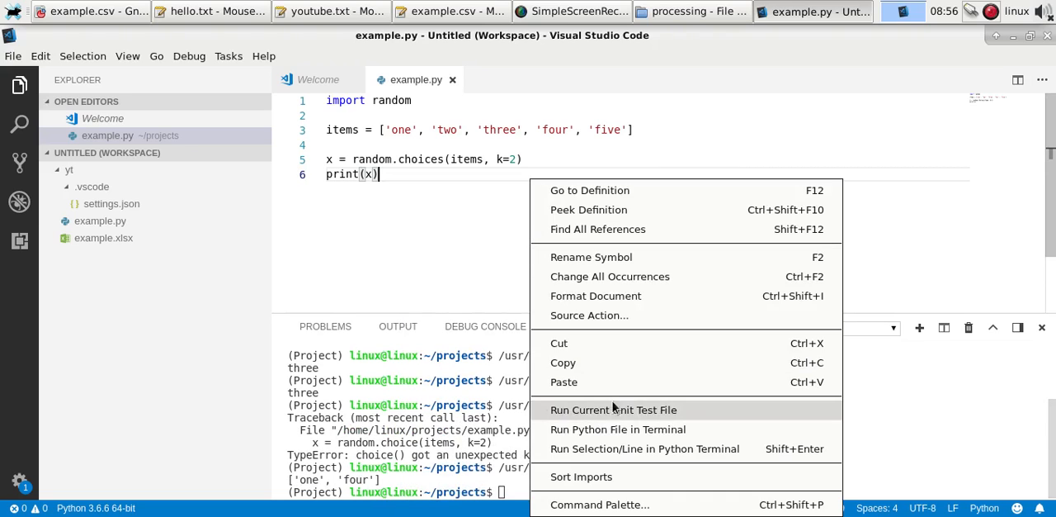